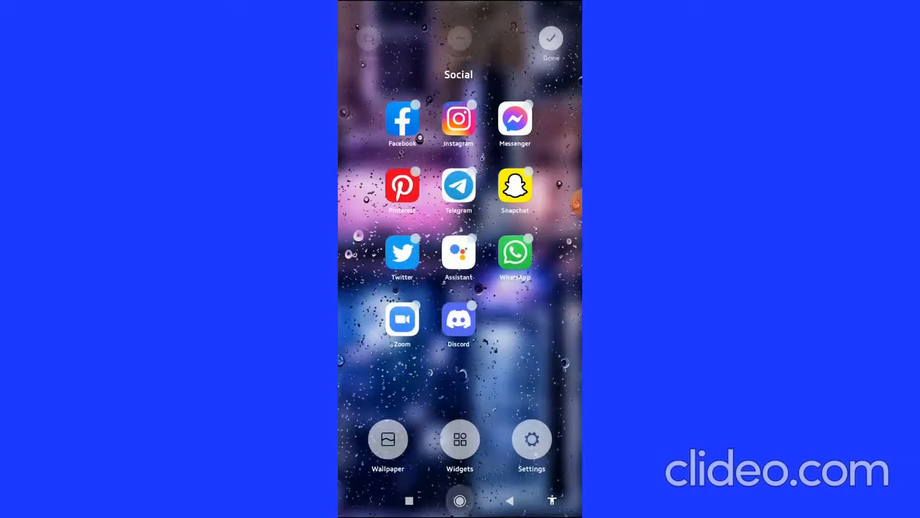
Exit edit mode on the Social folder in the MIUI launcher
{"action": "left_click", "coordinate": [551, 37]}
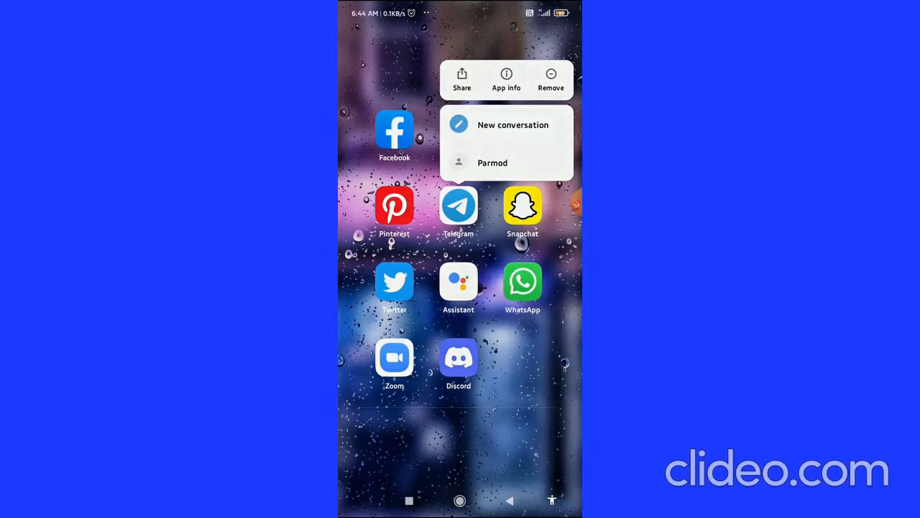
Open Telegram's App info and scroll down to its App permissions
{"action": "left_click", "coordinate": [506, 79]}
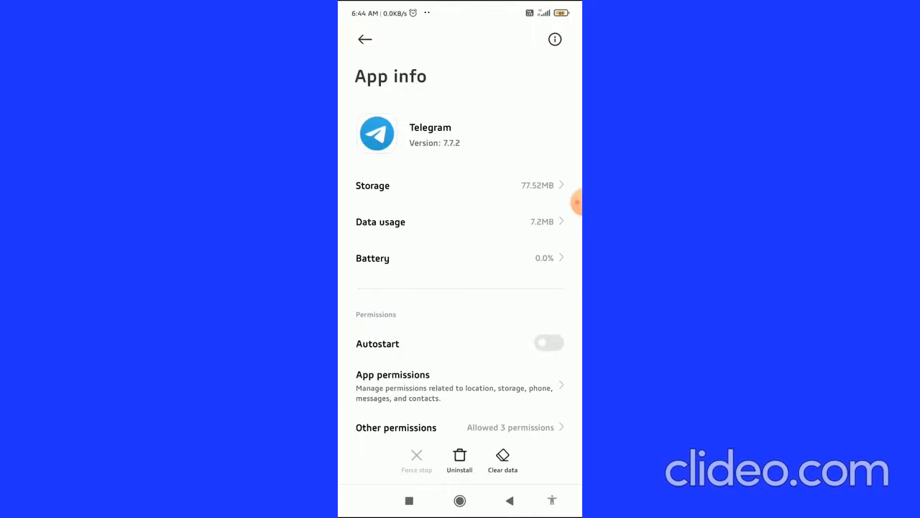
{"action": "scroll", "scroll_direction": "down", "scroll_amount": 3}
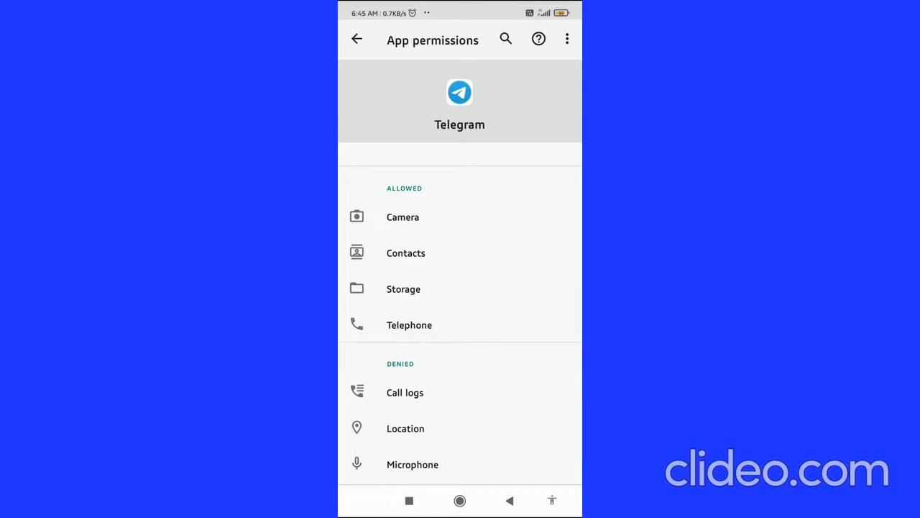
Set Telegram's Contacts permission to Deny, then go back to its App info page
{"action": "left_click", "coordinate": [405, 252]}
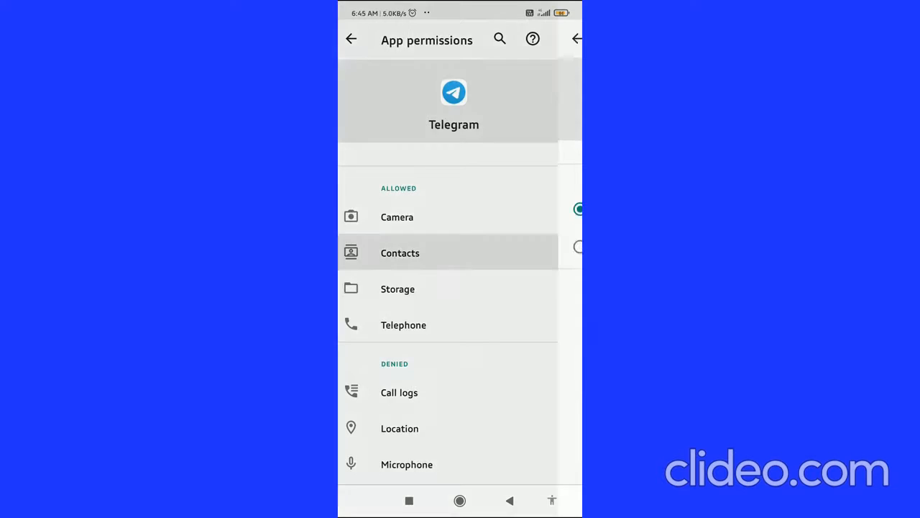
{"action": "left_click", "coordinate": [400, 252]}
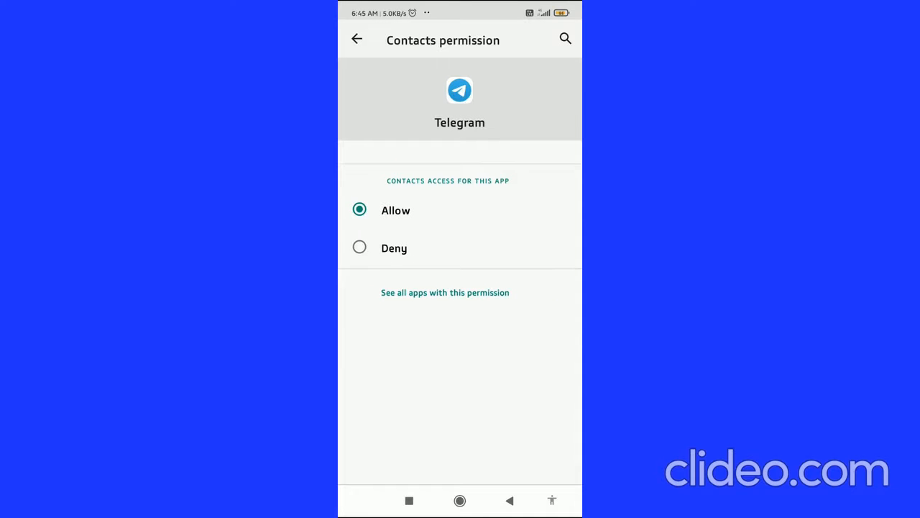
{"action": "left_click", "coordinate": [360, 247]}
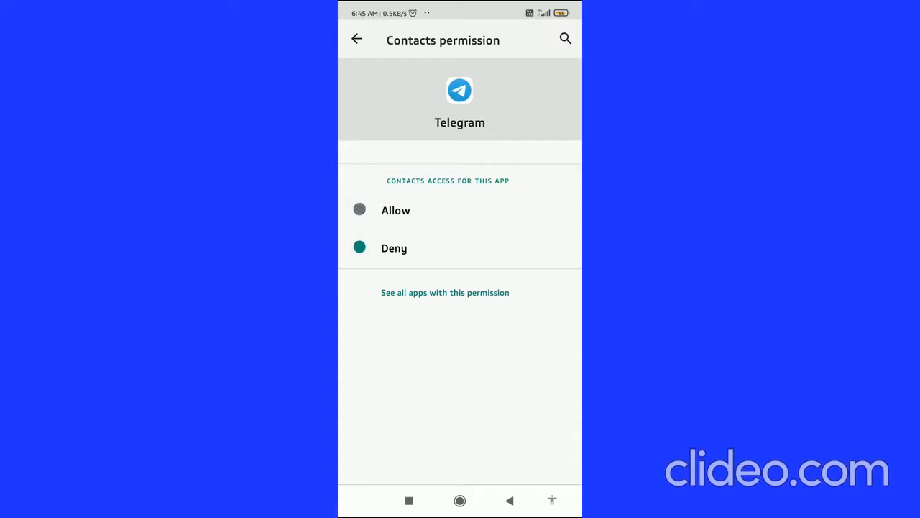
{"action": "left_click", "coordinate": [359, 247]}
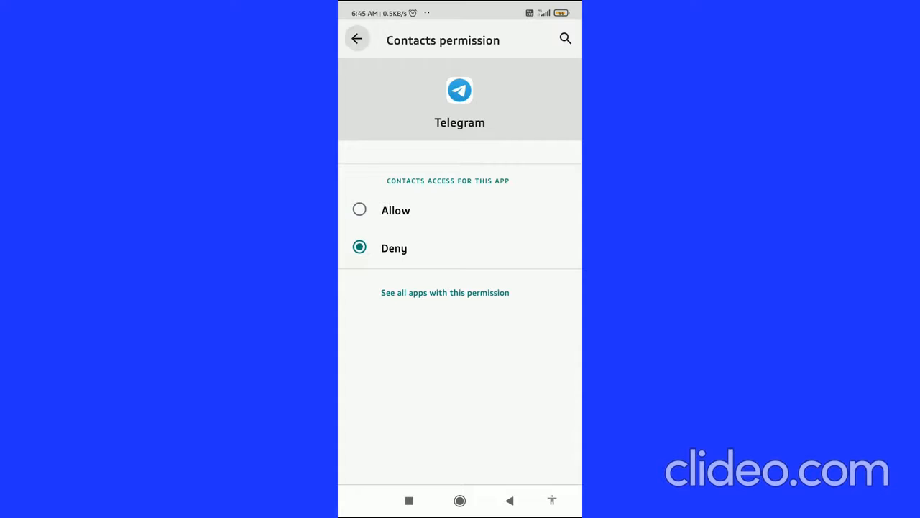
{"action": "left_click", "coordinate": [357, 39]}
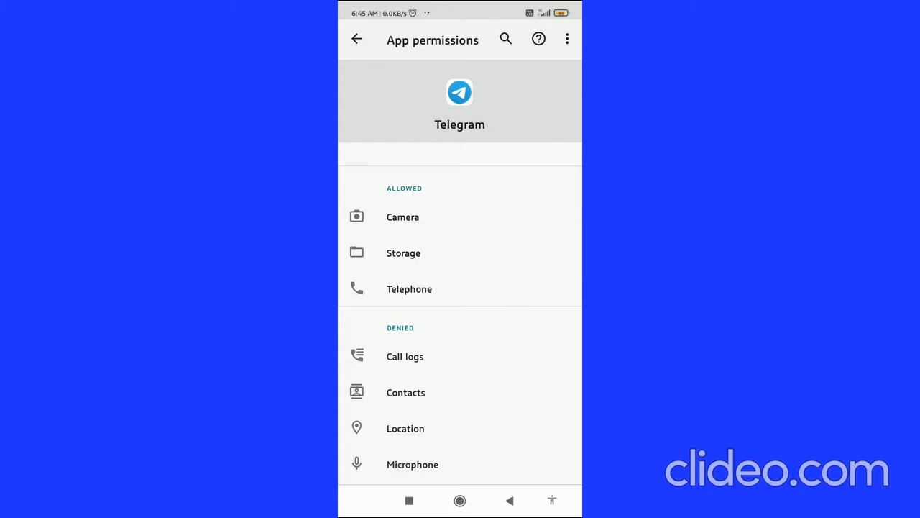
{"action": "left_click", "coordinate": [357, 39]}
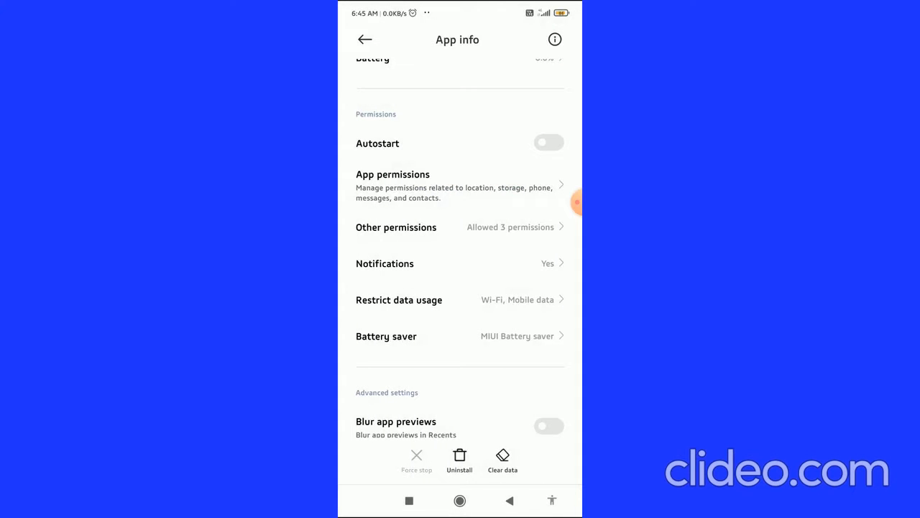